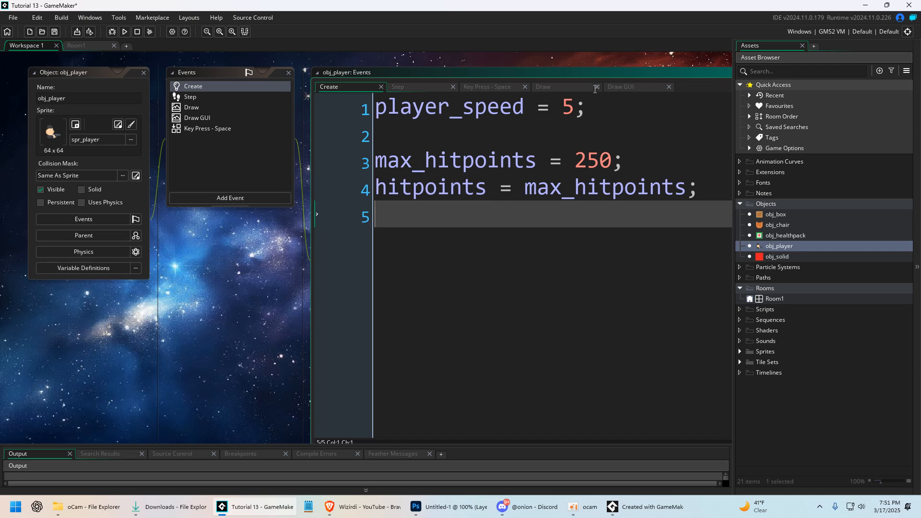
Review obj_player's Draw GUI, Create and space-key code, then open obj_healthpack for editing.
{"action": "left_click", "coordinate": [619, 87]}
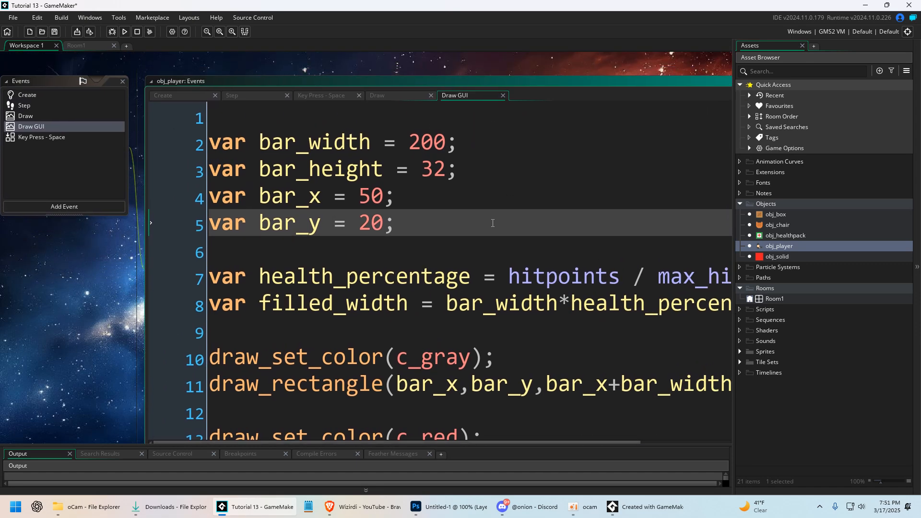
{"action": "left_click", "coordinate": [182, 85]}
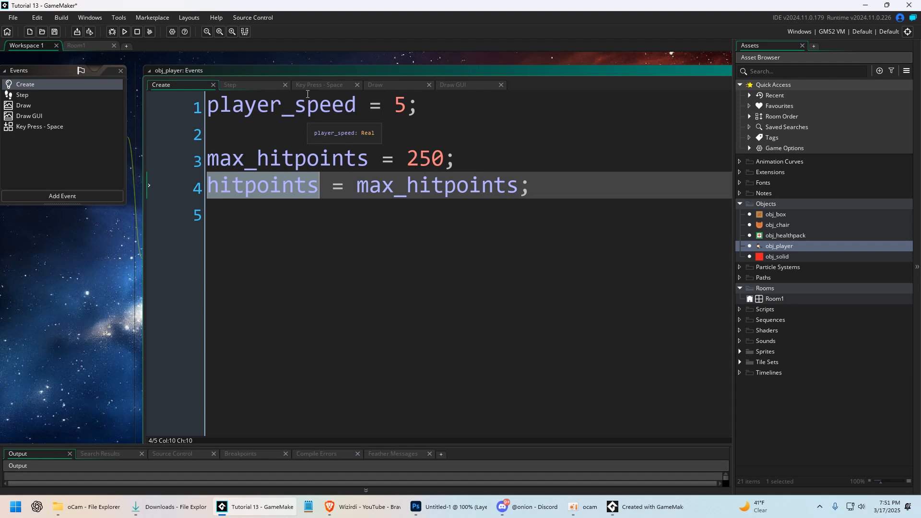
{"action": "left_click", "coordinate": [320, 85]}
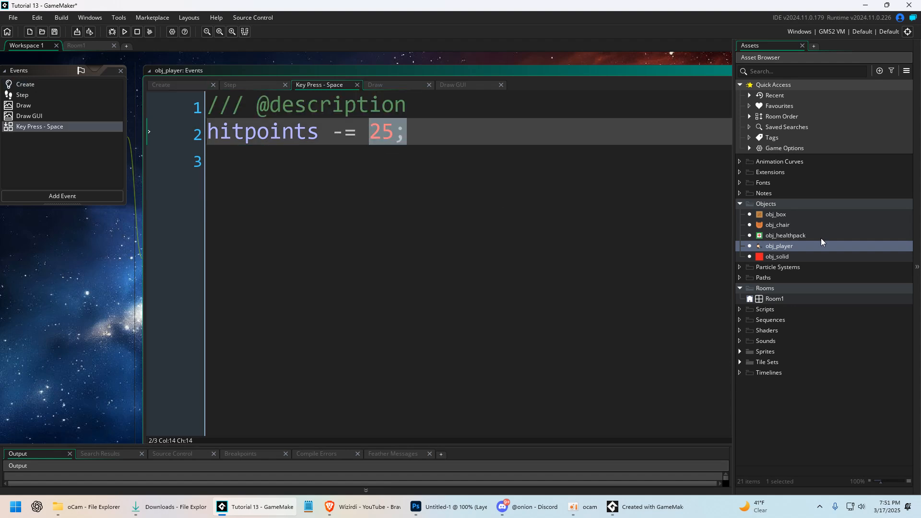
{"action": "double_click", "coordinate": [784, 235]}
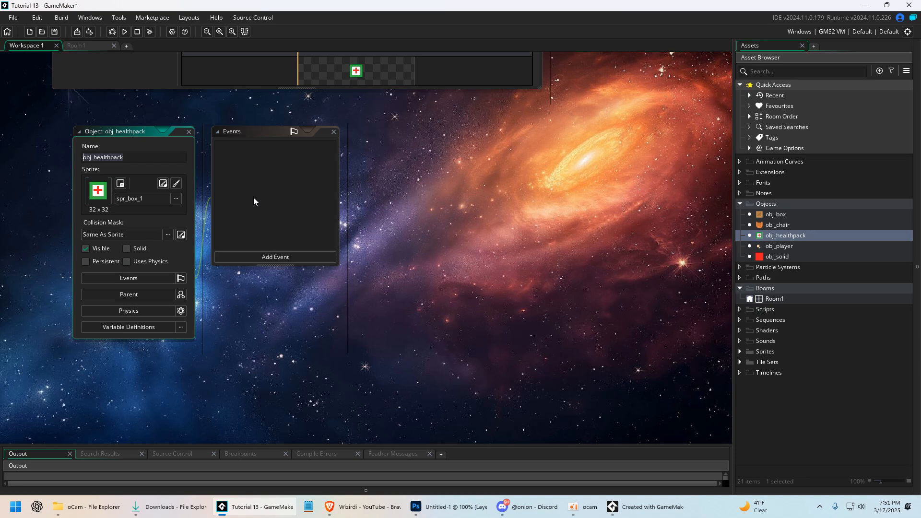
Add a collision event with obj_player coded as obj_player.hitpoints += 25.
{"action": "left_click", "coordinate": [274, 257]}
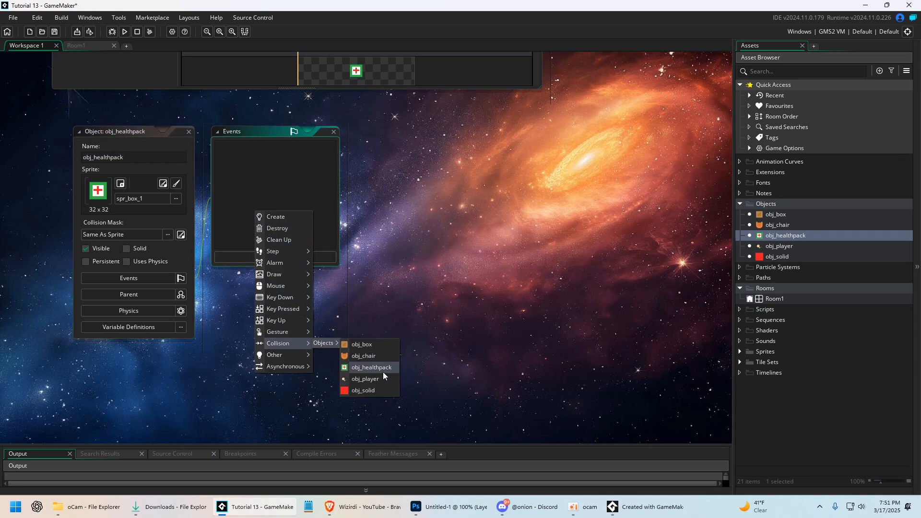
{"action": "left_click", "coordinate": [365, 379]}
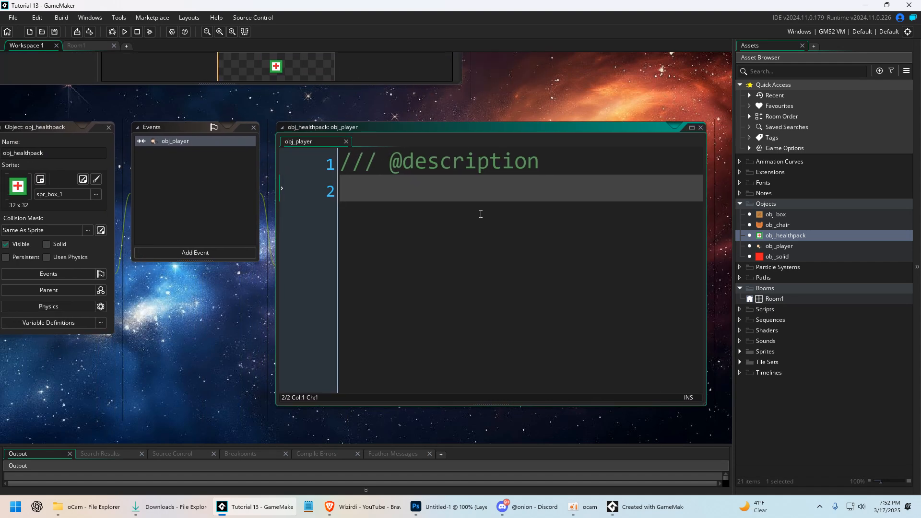
{"action": "type", "text": "obj_p"}
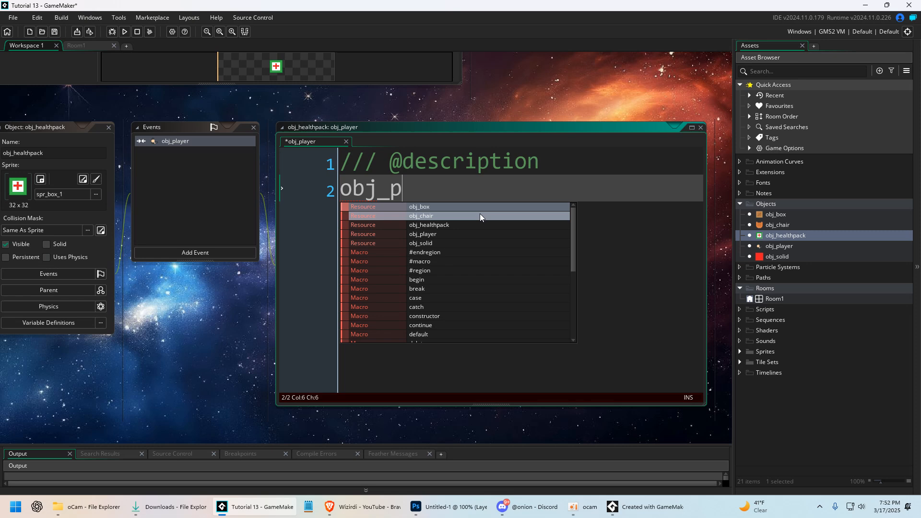
{"action": "type", "text": "player.hitpoi"}
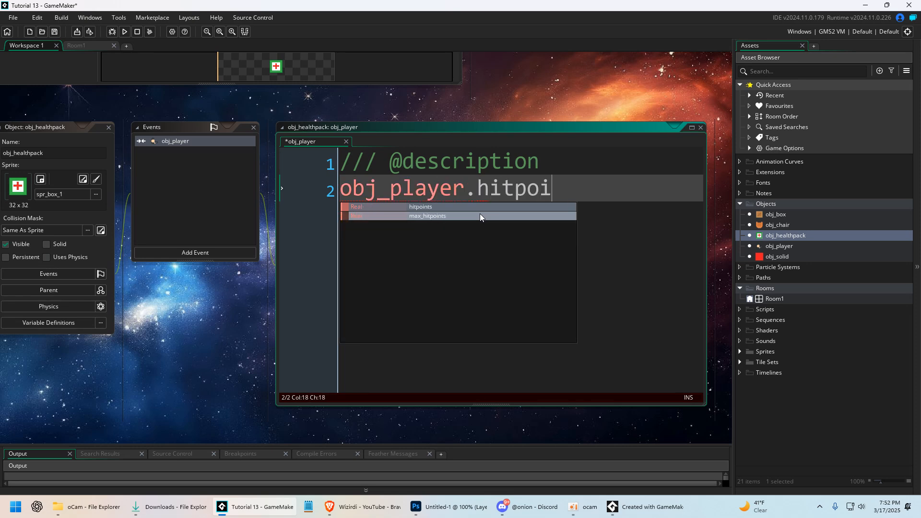
{"action": "type", "text": "nts += 25;"}
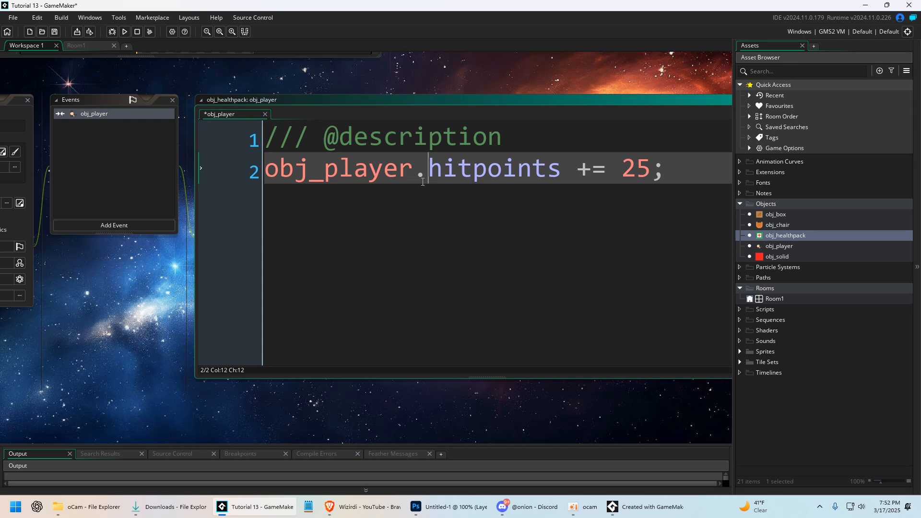
{"action": "double_click", "coordinate": [337, 168]}
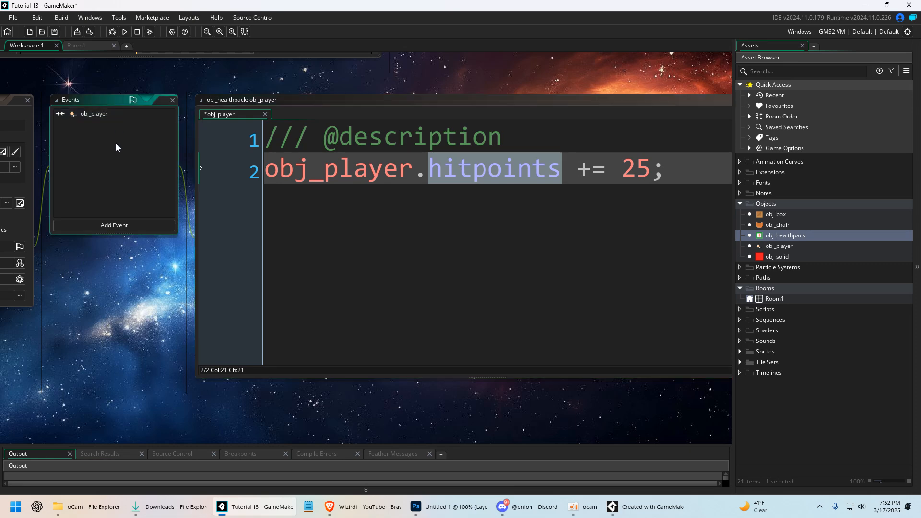
{"action": "left_click", "coordinate": [113, 224]}
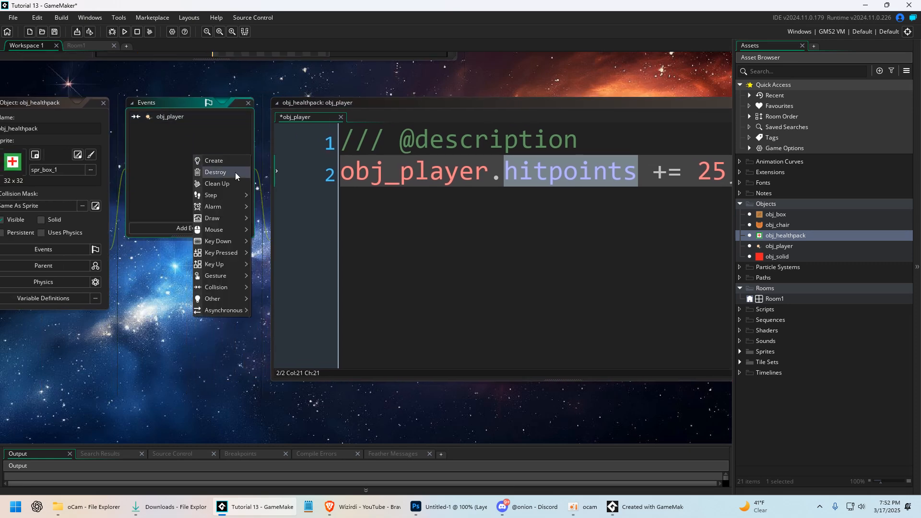
{"action": "left_click", "coordinate": [211, 195]}
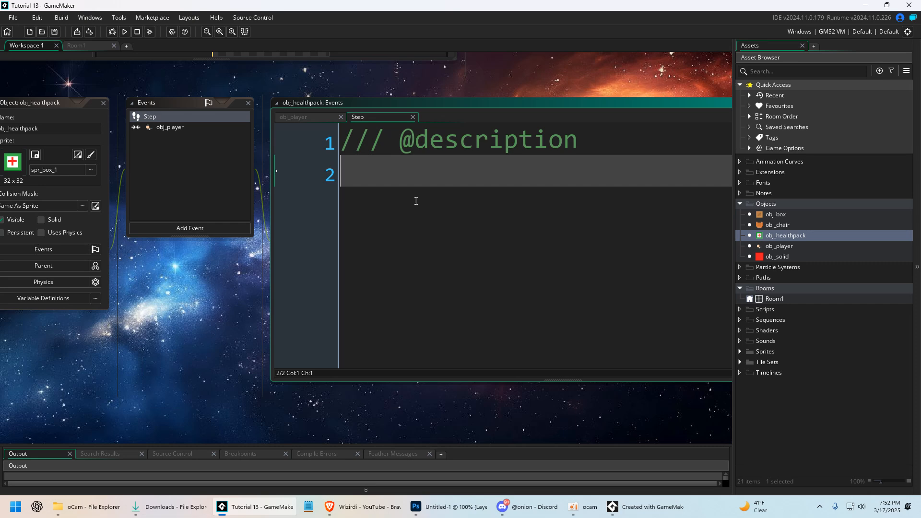
{"action": "mouse_move", "coordinate": [439, 187]}
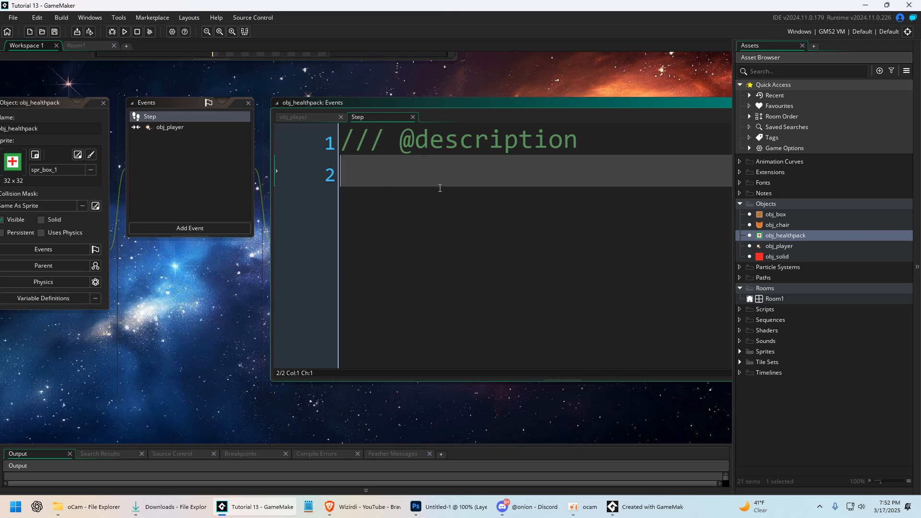
{"action": "type", "text": "show_message("}
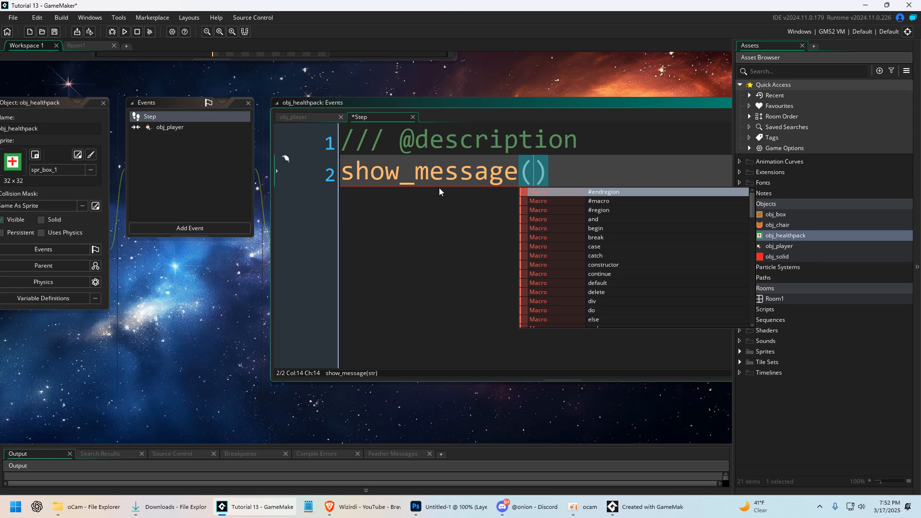
{"action": "type", "text": "obj_box.myVariab"}
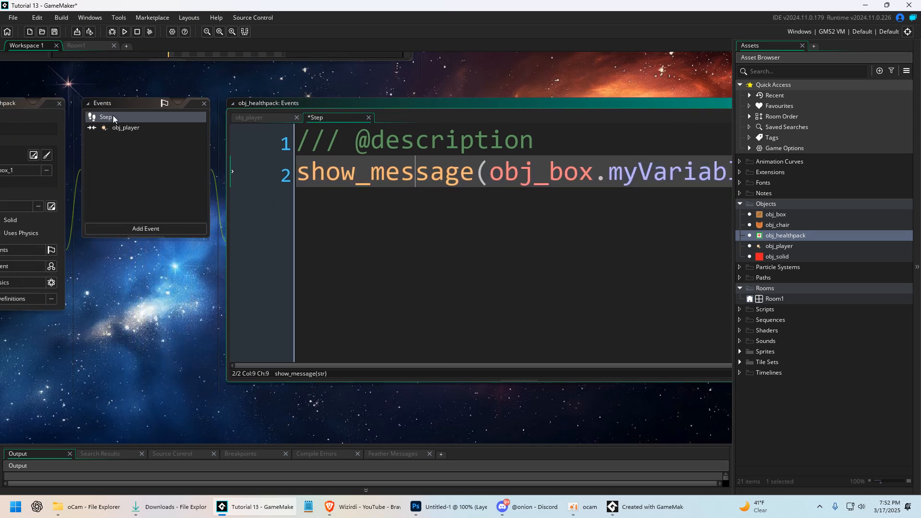
{"action": "left_click", "coordinate": [125, 126]}
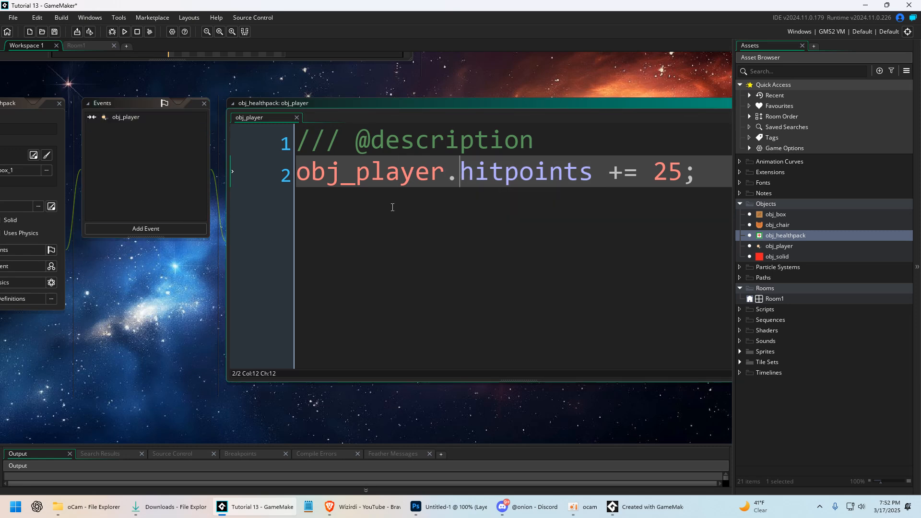
{"action": "mouse_move", "coordinate": [511, 177]}
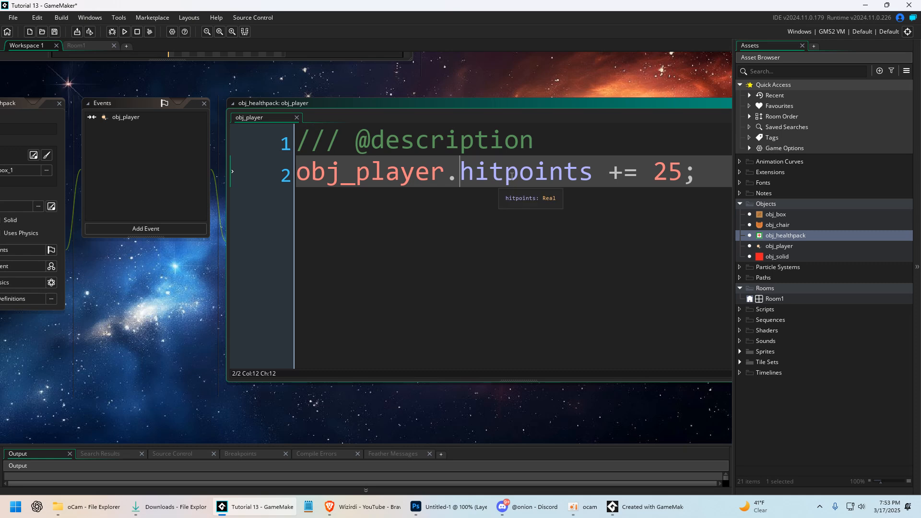
Append instance_destroy(); after the healing line and run a test build.
{"action": "key", "text": "Enter"}
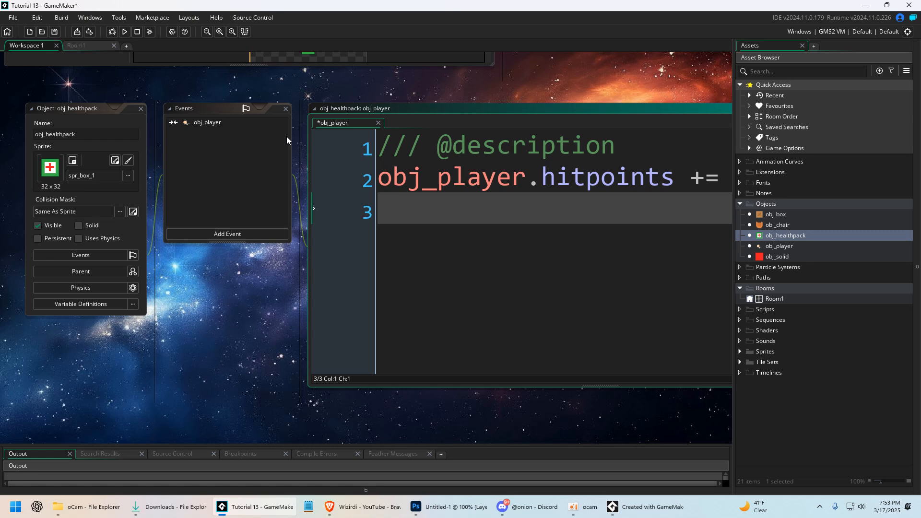
{"action": "type", "text": "instance"}
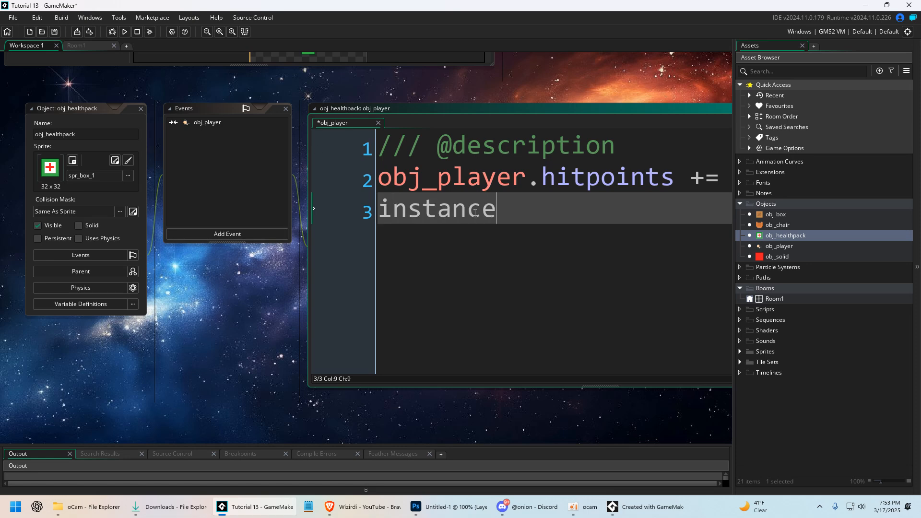
{"action": "type", "text": "_destroy();"}
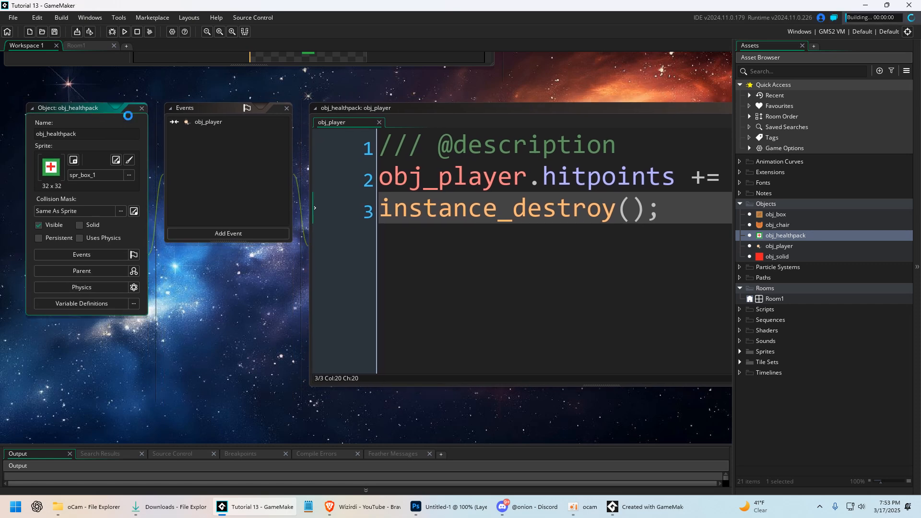
{"action": "left_click", "coordinate": [125, 32]}
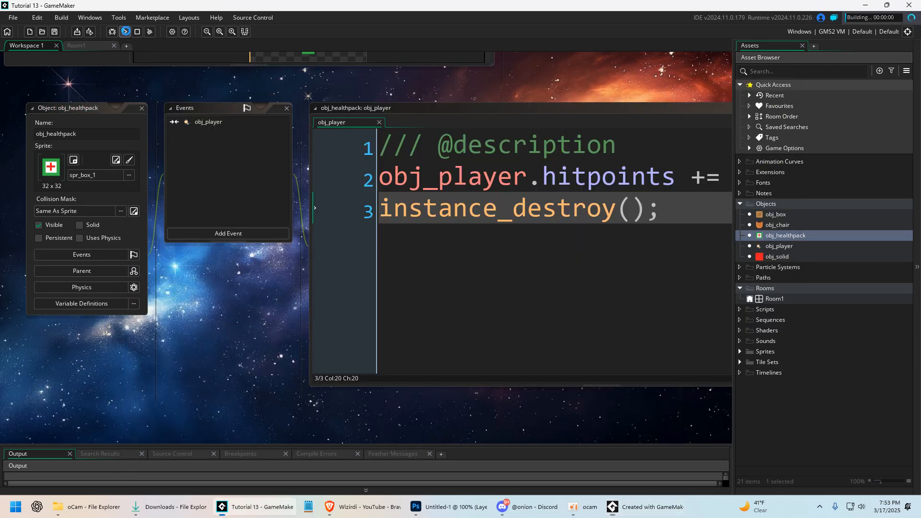
{"action": "left_click", "coordinate": [125, 31]}
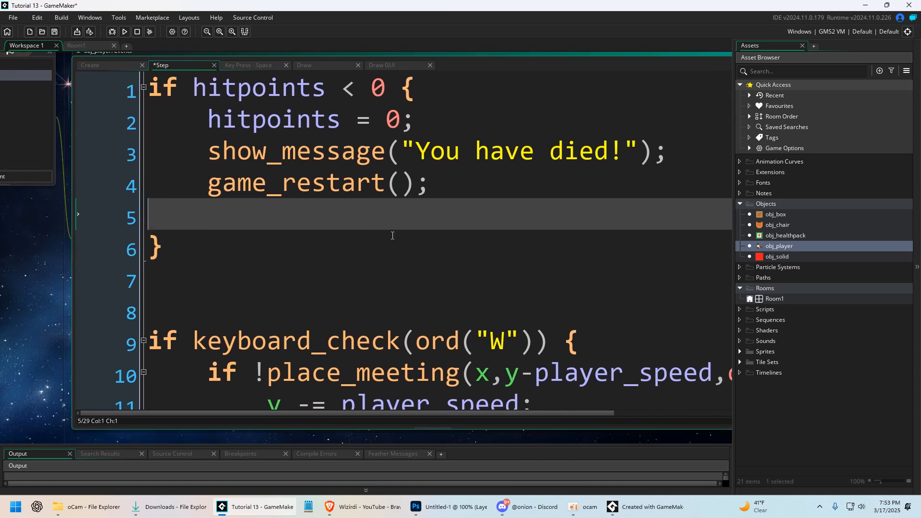
Write if hitpoints > max_hitpoints { hitpoints = max_hitpoints } in the Step event, then view Create.
{"action": "type", "text": "if h"}
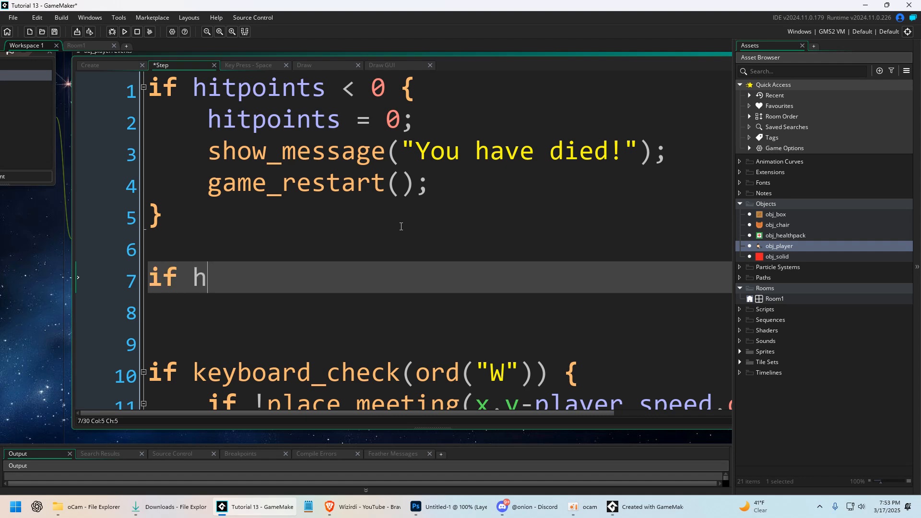
{"action": "type", "text": "itpoints > max_hitpoints"}
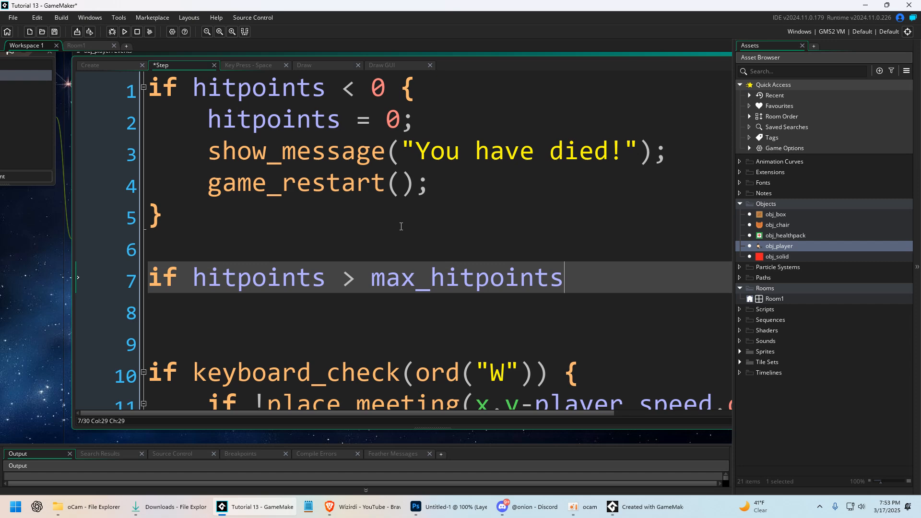
{"action": "type", "text": "{"}
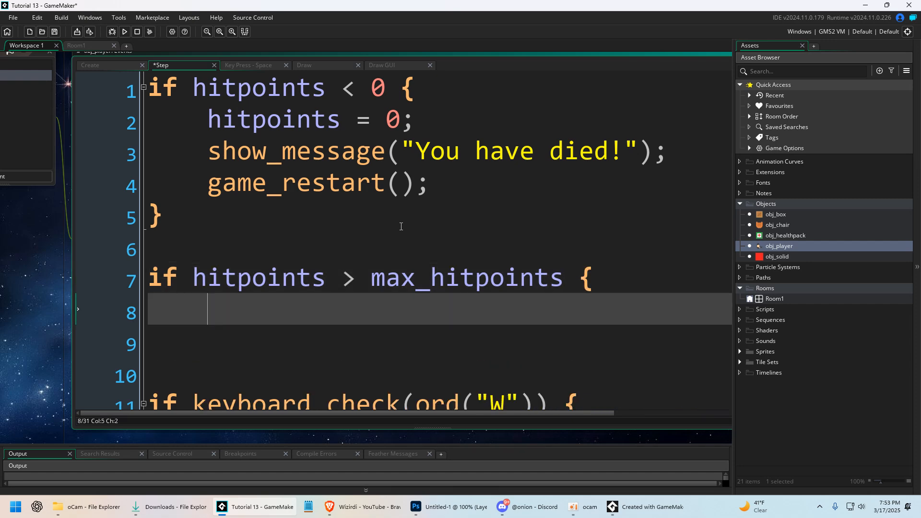
{"action": "type", "text": "hitp"}
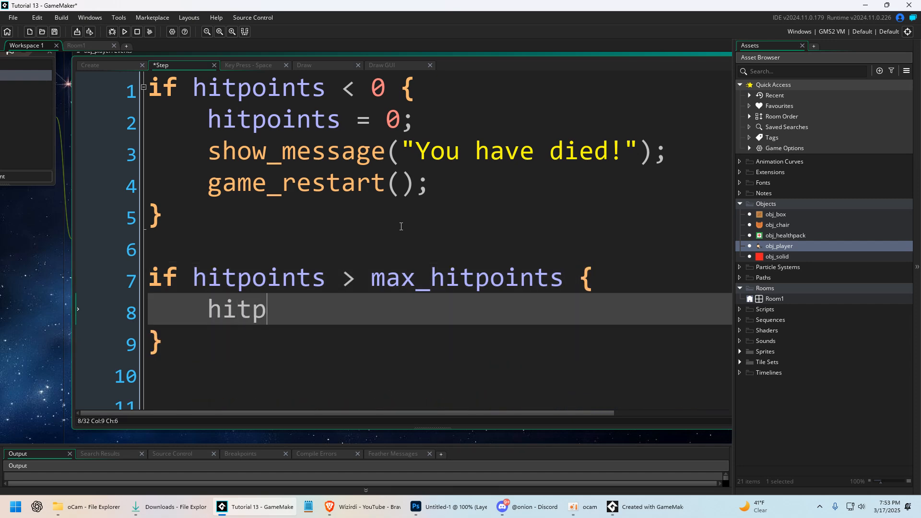
{"action": "type", "text": "oints = max_hitpoints;"}
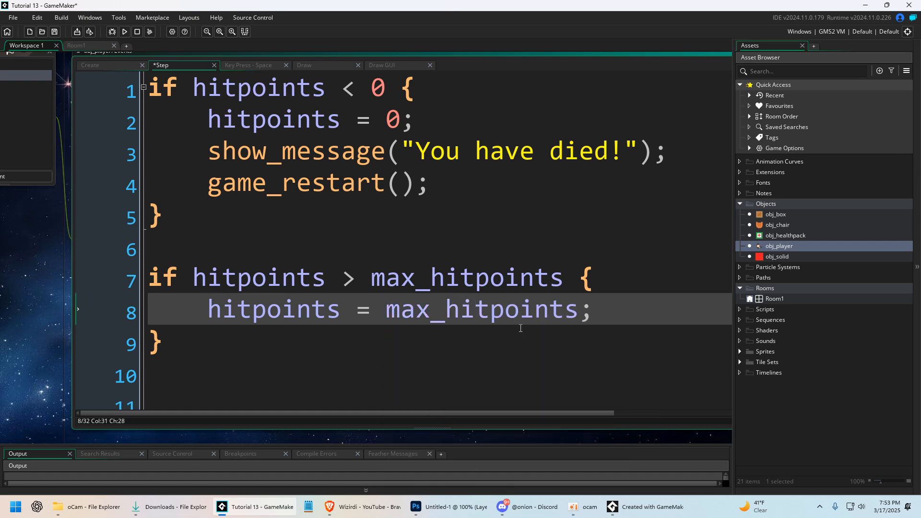
{"action": "double_click", "coordinate": [479, 309]}
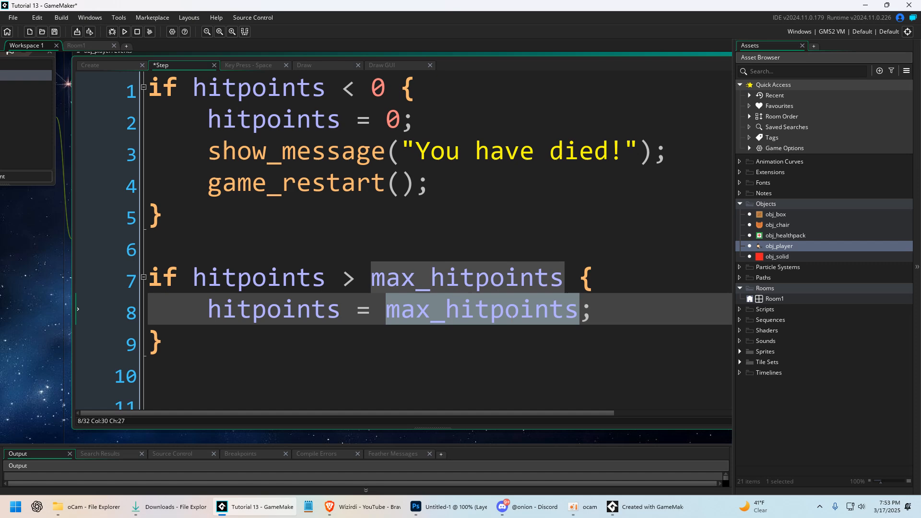
{"action": "left_click", "coordinate": [90, 65]}
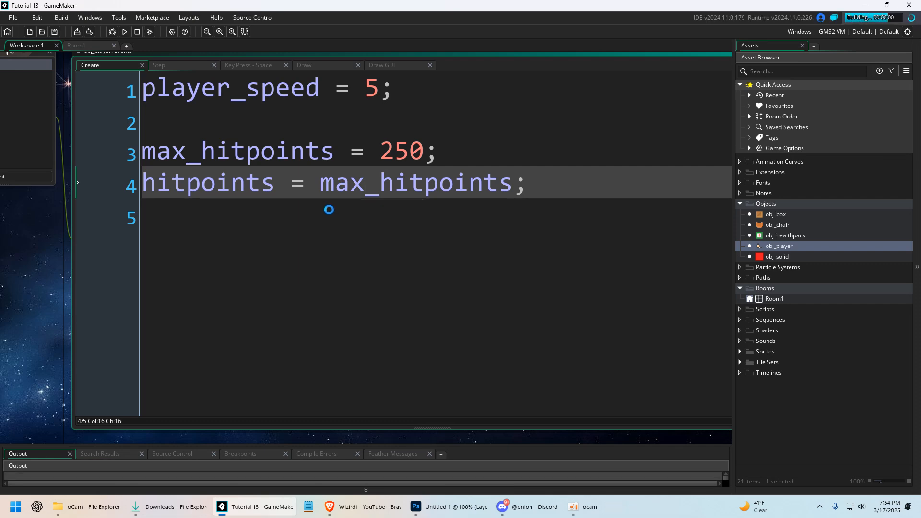
Return to obj_healthpack's editor with its obj_player collision code showing.
{"action": "left_click", "coordinate": [124, 31]}
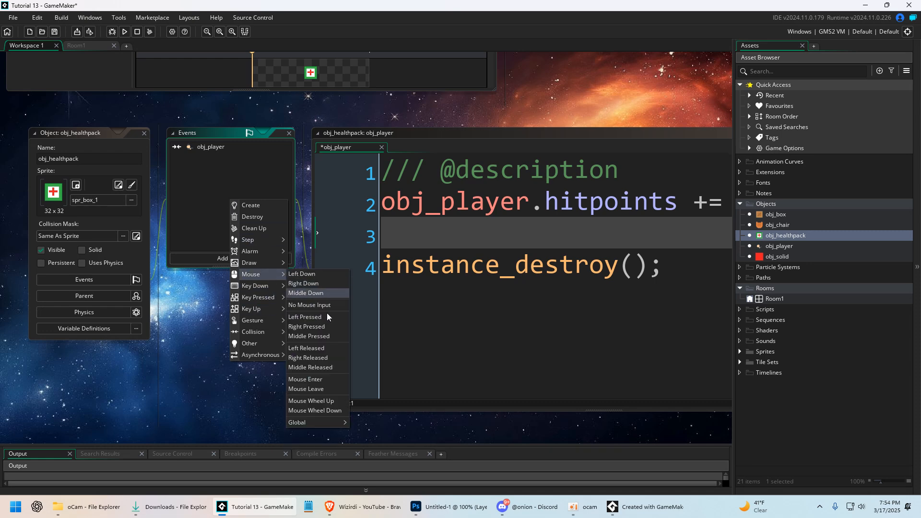
Add a Left Pressed event coded show_message(id); and run the game to test it.
{"action": "left_click", "coordinate": [305, 316]}
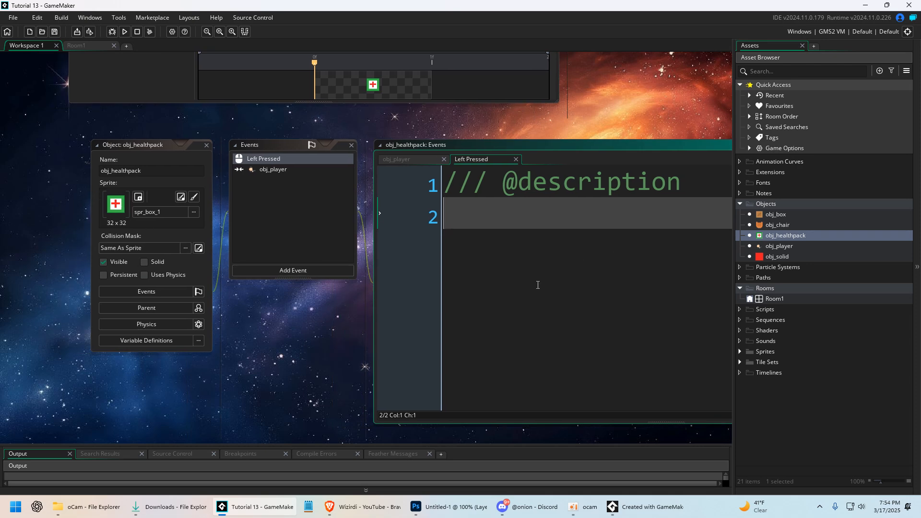
{"action": "type", "text": "show_message(id);"}
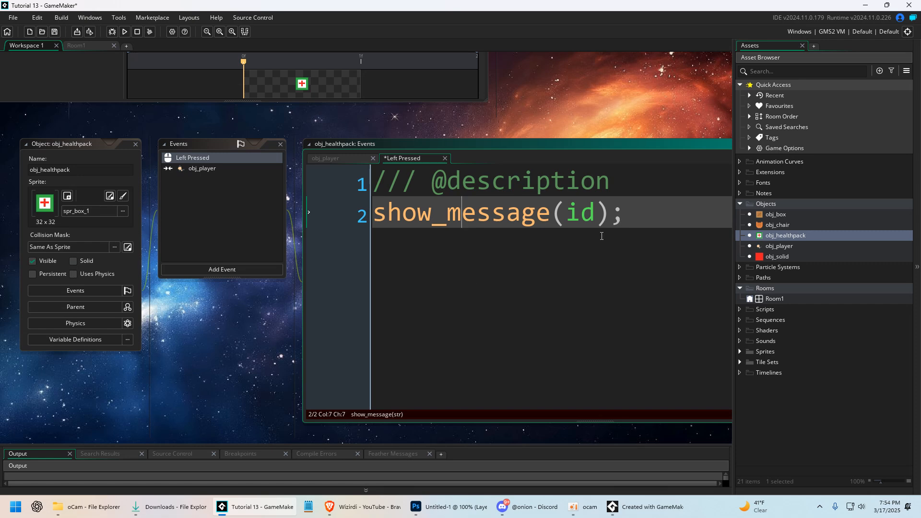
{"action": "mouse_move", "coordinate": [588, 213]}
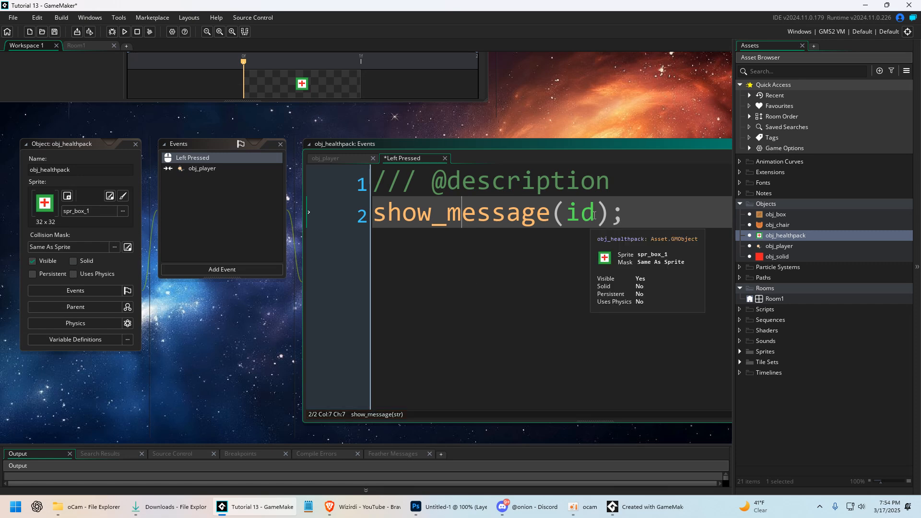
{"action": "double_click", "coordinate": [580, 212]}
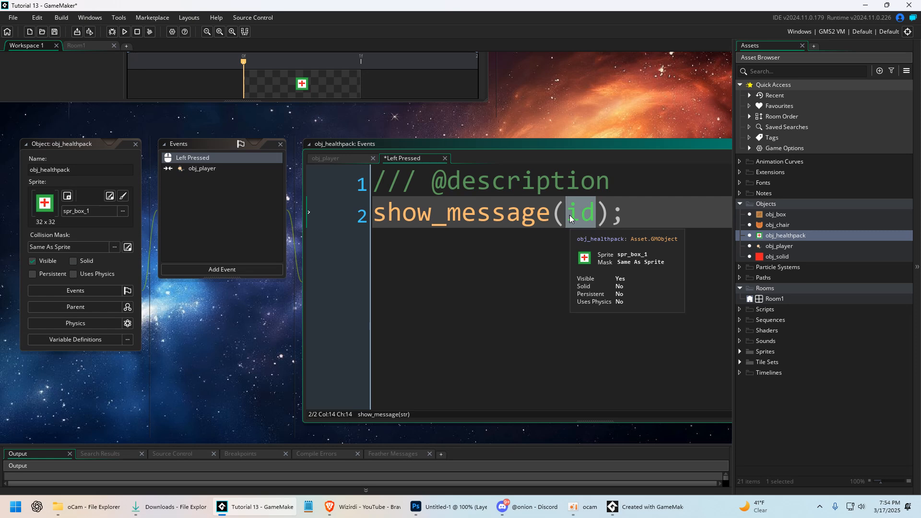
{"action": "left_click", "coordinate": [125, 31]}
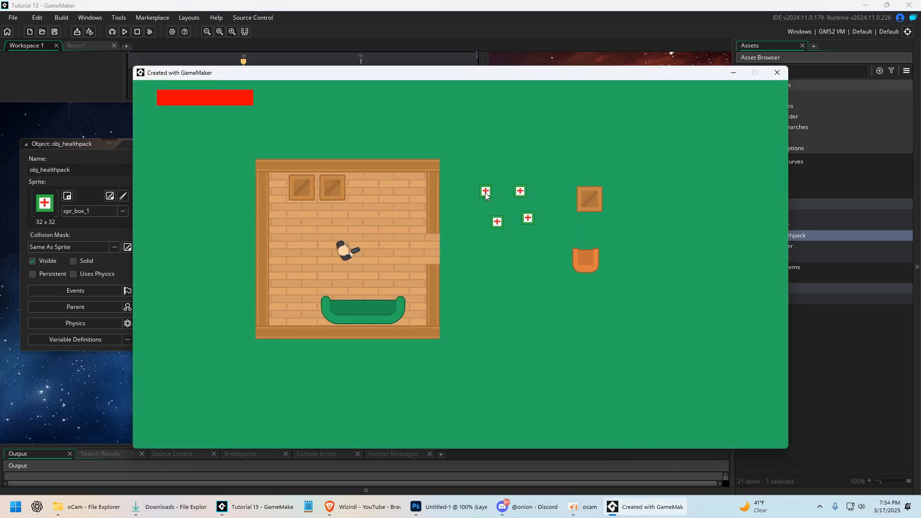
{"action": "left_click", "coordinate": [485, 191]}
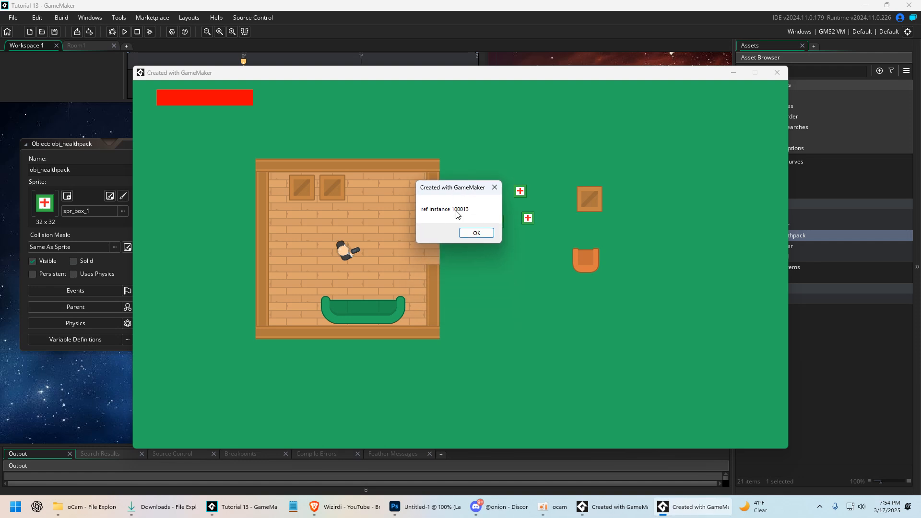
{"action": "mouse_move", "coordinate": [463, 218]}
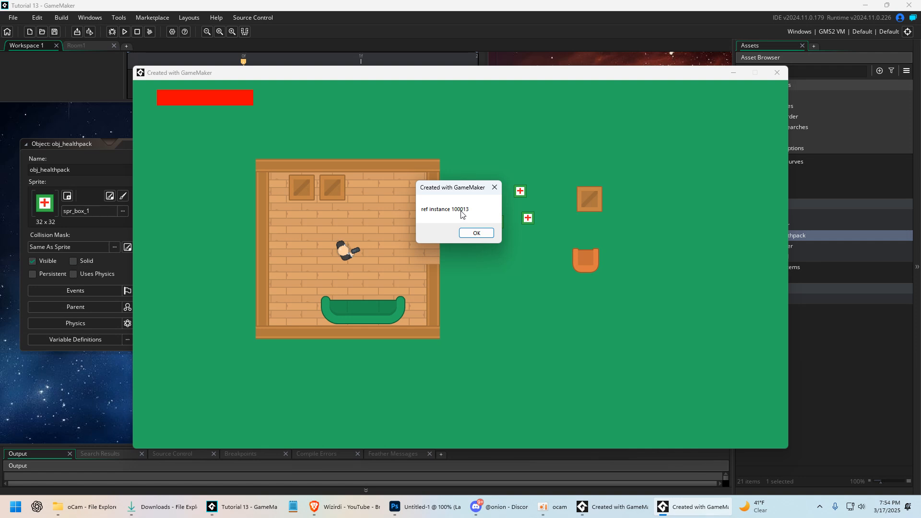
{"action": "left_click", "coordinate": [476, 232]}
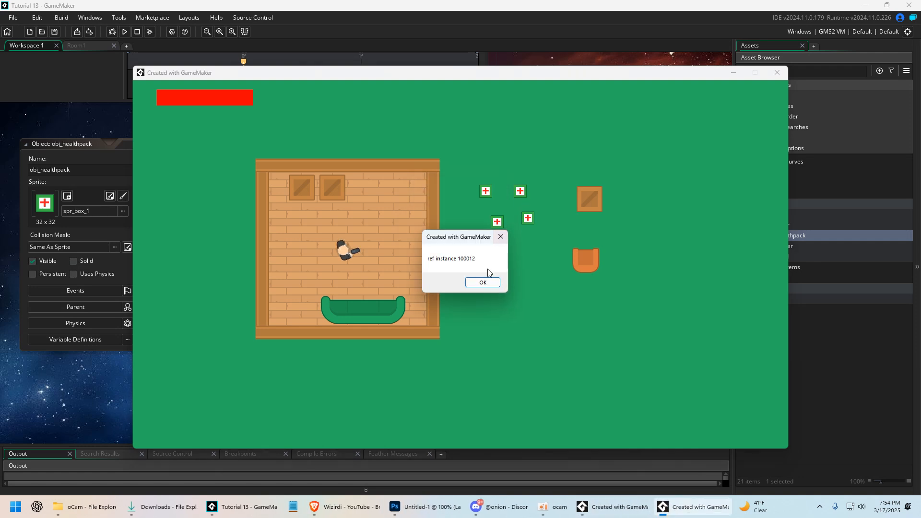
{"action": "left_click", "coordinate": [482, 281]}
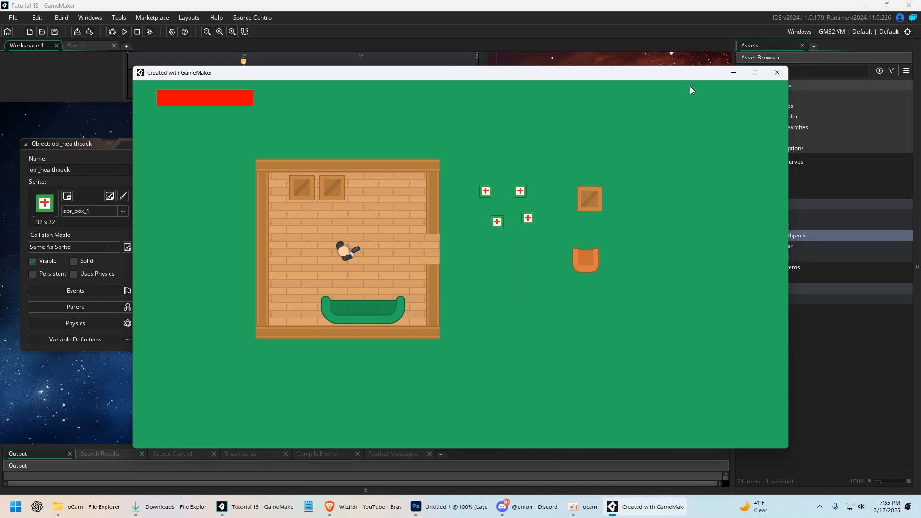
Change the click message to show_message(obj_player.id); and rerun the game.
{"action": "left_click", "coordinate": [777, 73]}
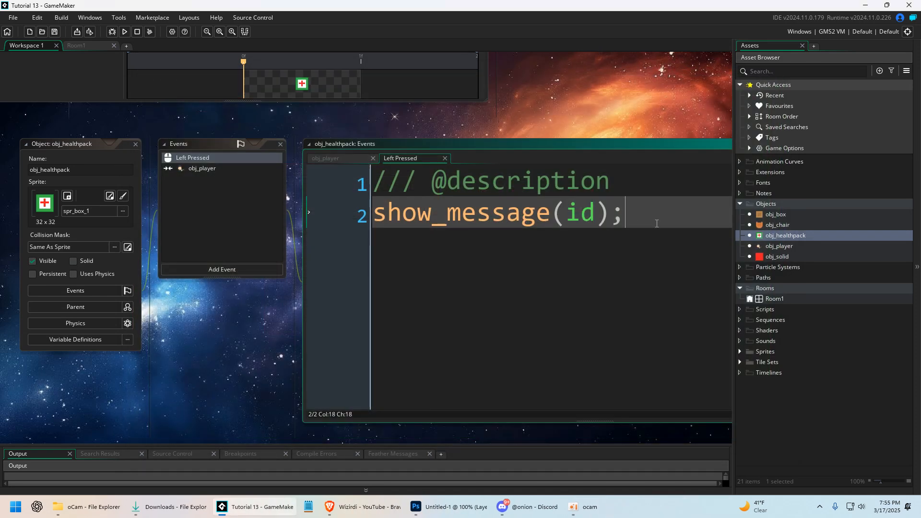
{"action": "double_click", "coordinate": [579, 213]}
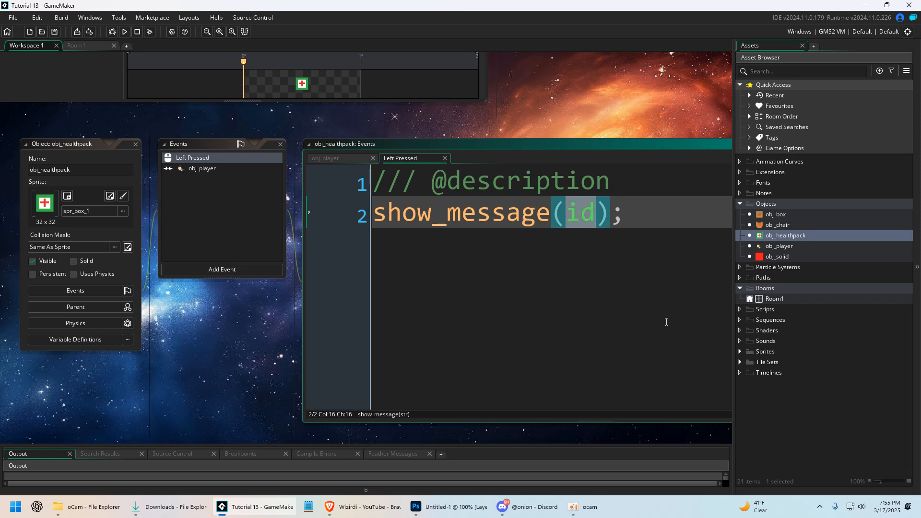
{"action": "type", "text": "obj_player."}
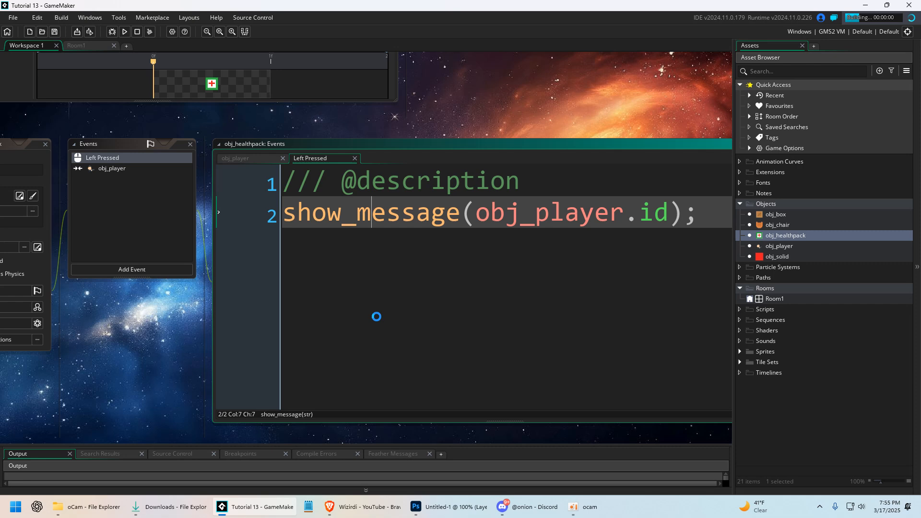
{"action": "left_click", "coordinate": [125, 32]}
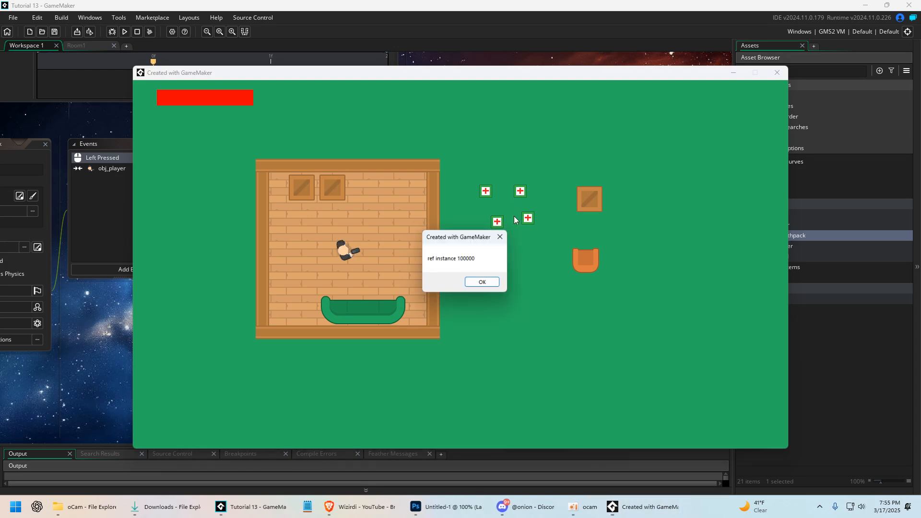
Dismiss the instance id 100000 message and return to the collision code.
{"action": "left_click", "coordinate": [481, 282]}
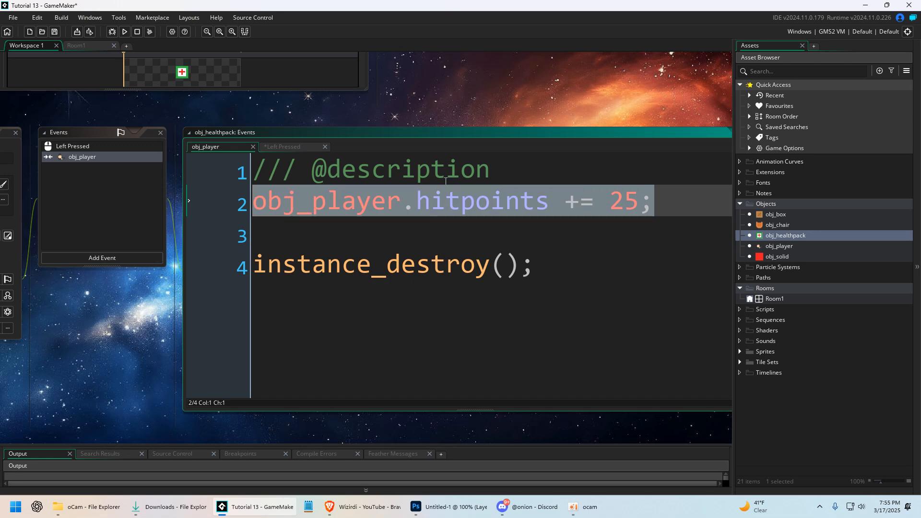
Change the collision code to obj_player.player_speed = 1 and run the game.
{"action": "type", "text": "spe"}
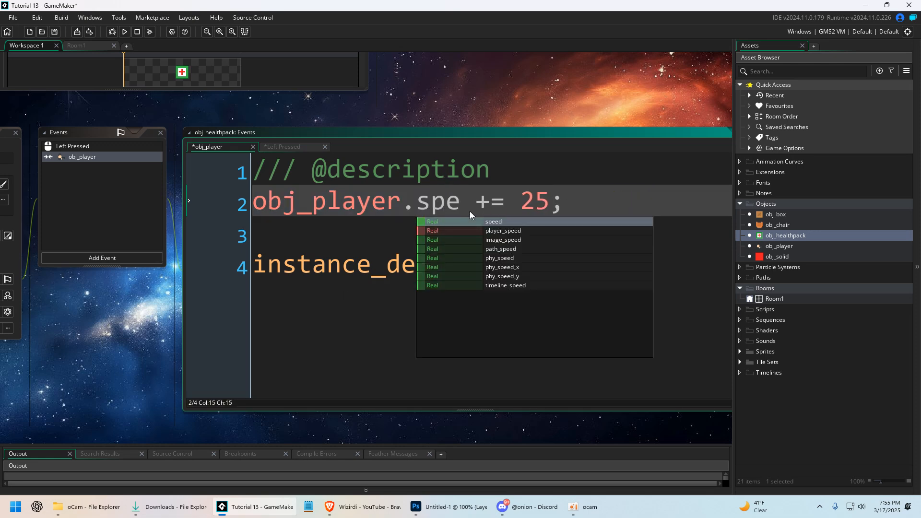
{"action": "left_click", "coordinate": [502, 230]}
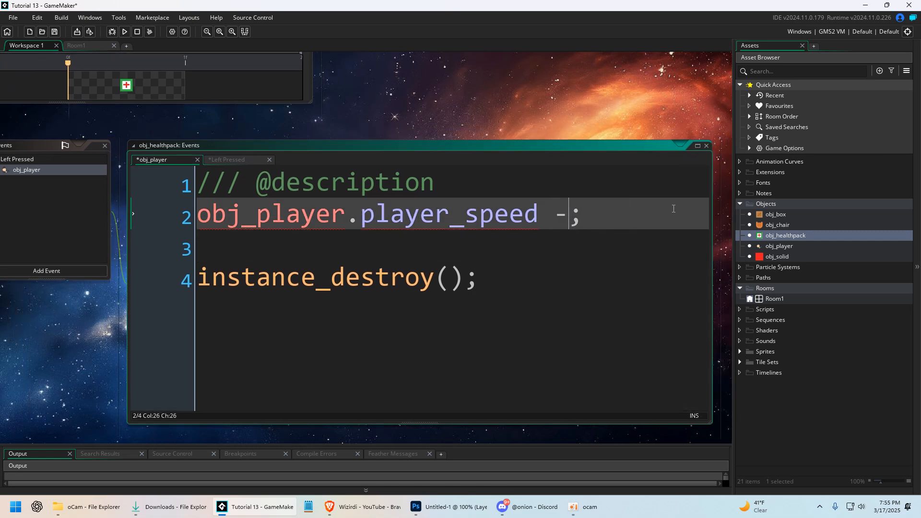
{"action": "type", "text": "= 1"}
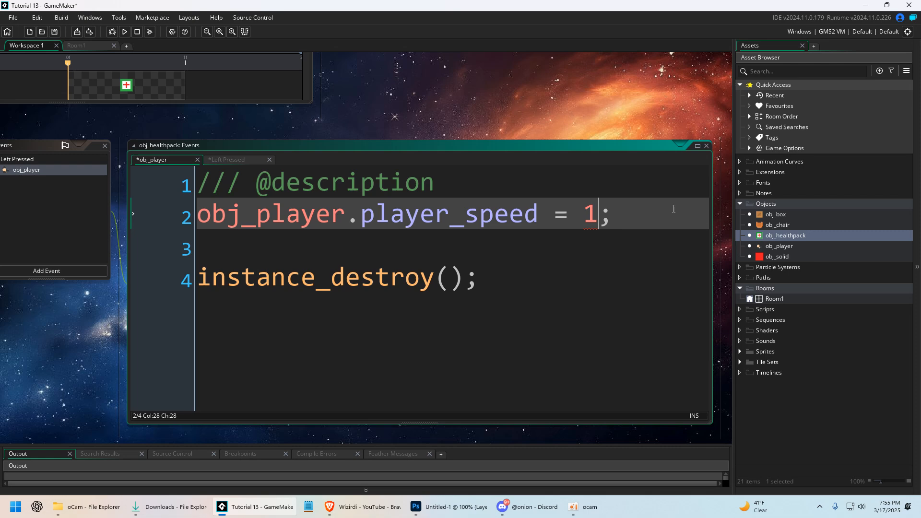
{"action": "left_click", "coordinate": [125, 30]}
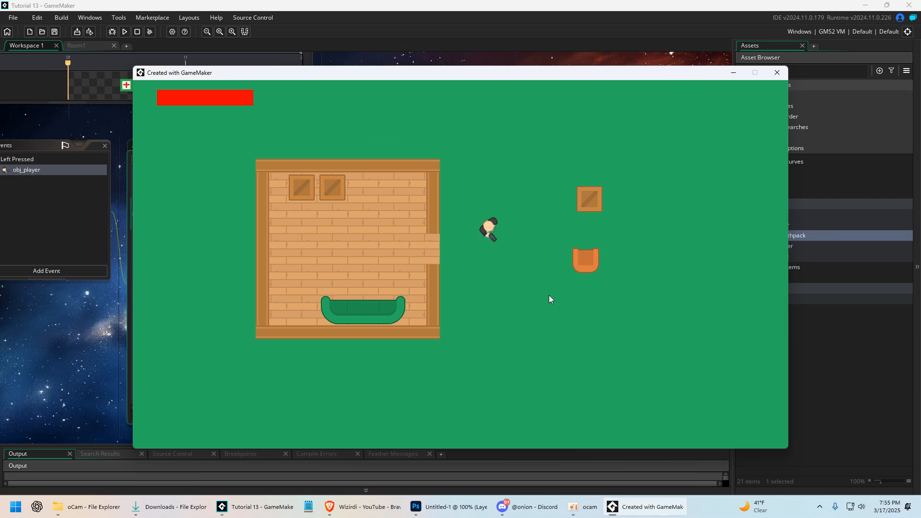
Close the test game to change the player speed value to 15.
{"action": "left_click", "coordinate": [776, 73]}
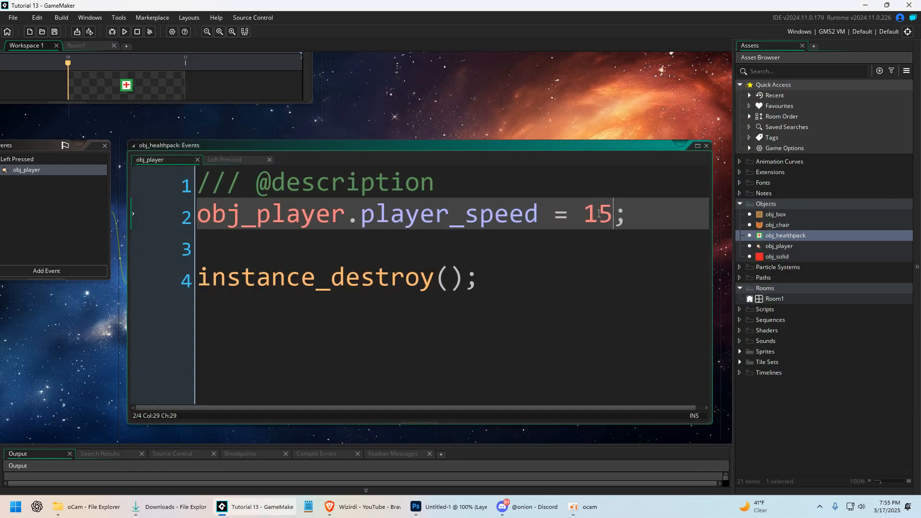